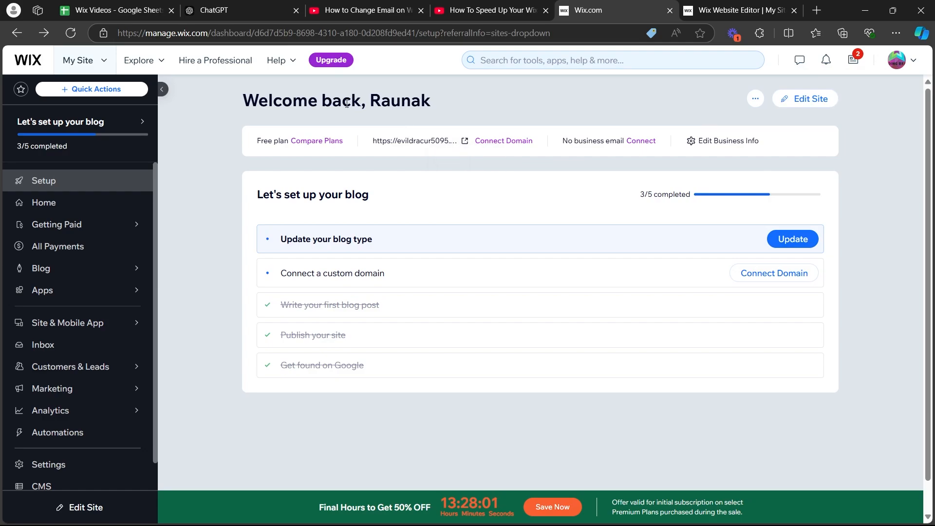
mouse_move(907, 58)
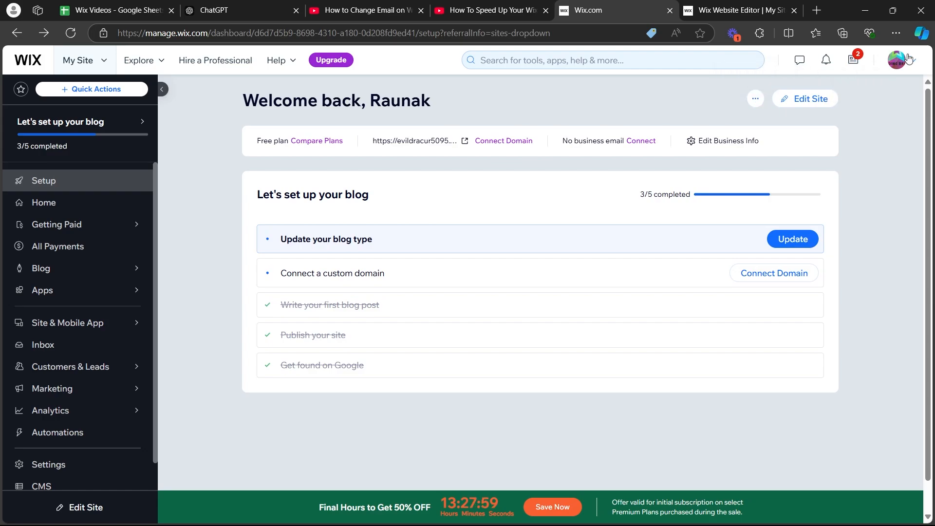
Go to Account Settings from the profile avatar menu on the site dashboard
left_click(898, 60)
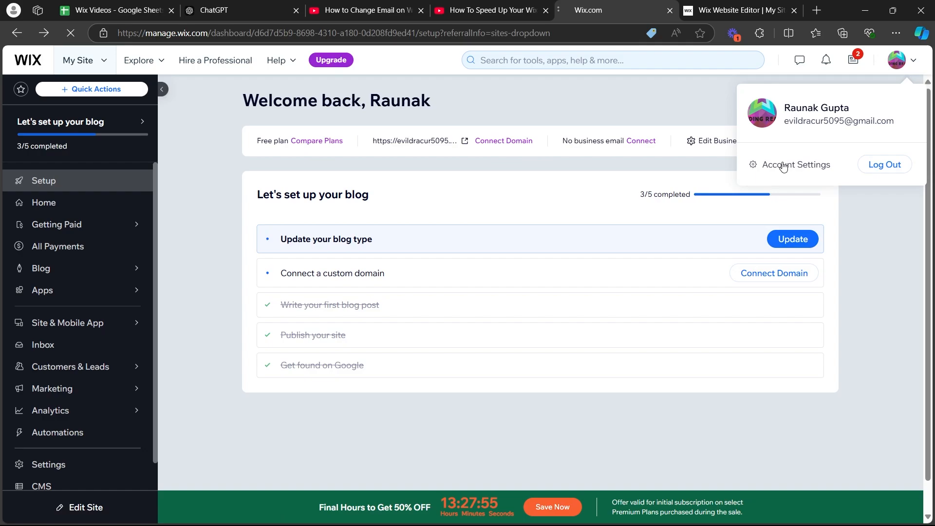
left_click(798, 164)
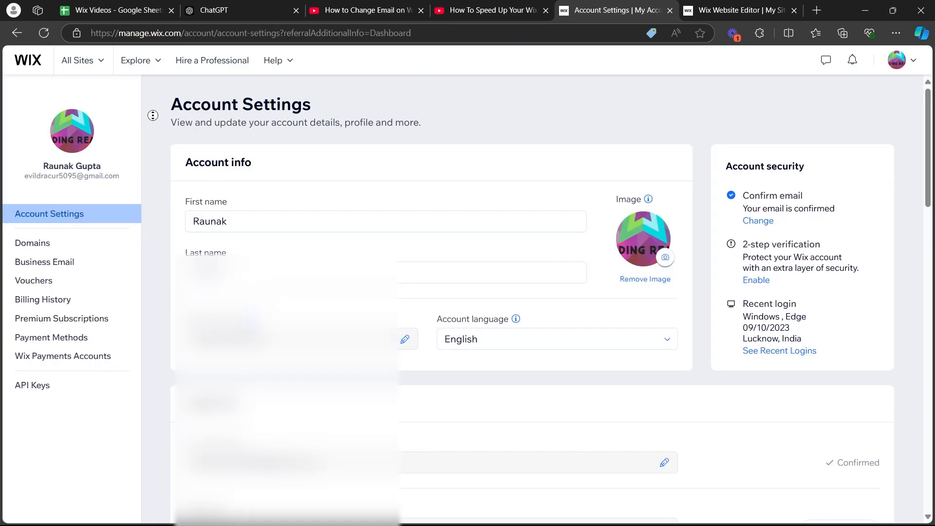
Scroll Account Settings down to the Login info section showing the account email
scroll("down", 3)
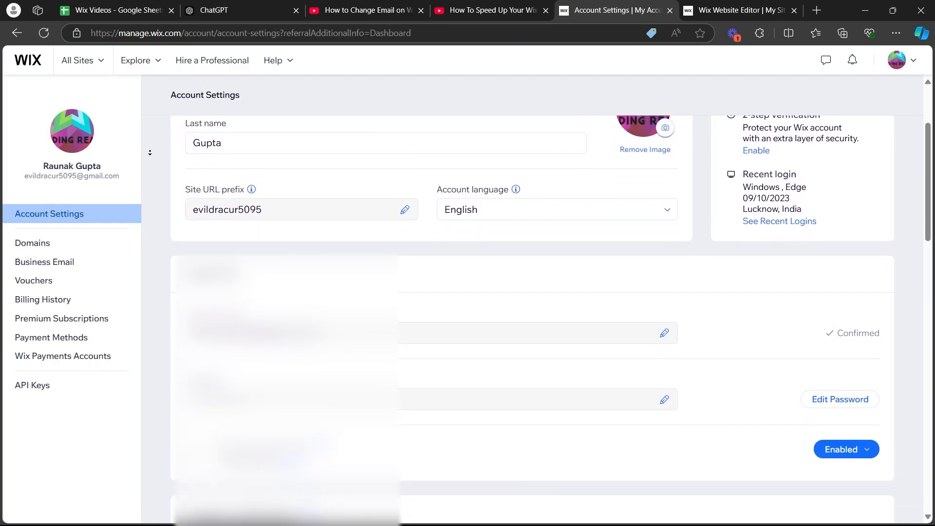
scroll("down", 3)
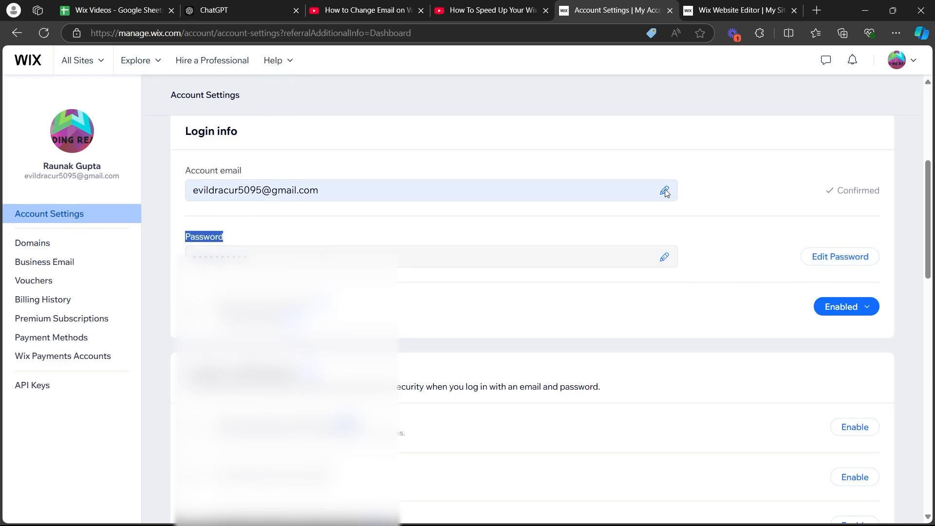
Bring up the Change account email dialog and focus its password and new email fields
left_click(664, 190)
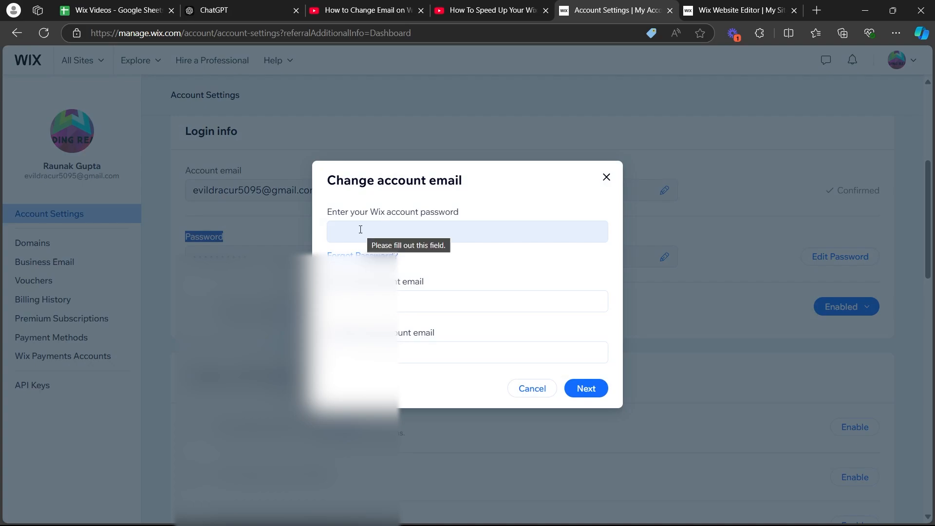
left_click(467, 232)
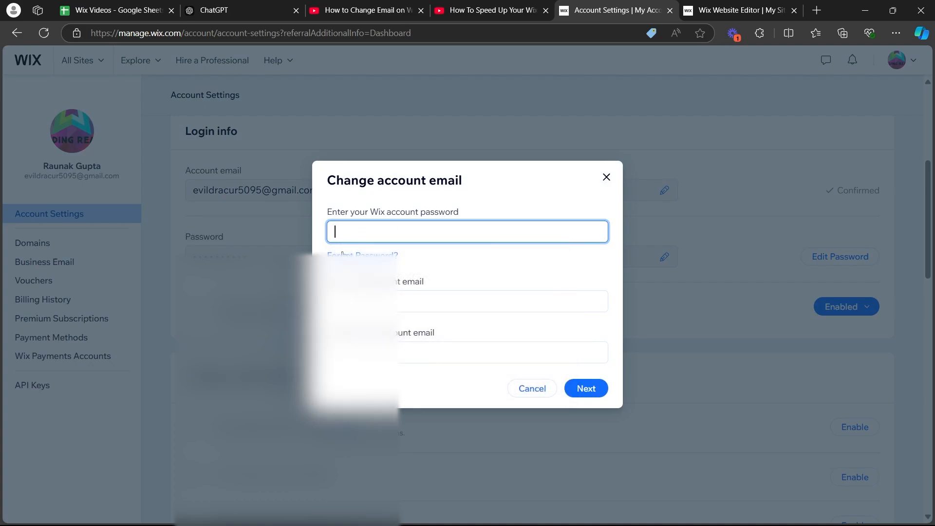
mouse_move(411, 265)
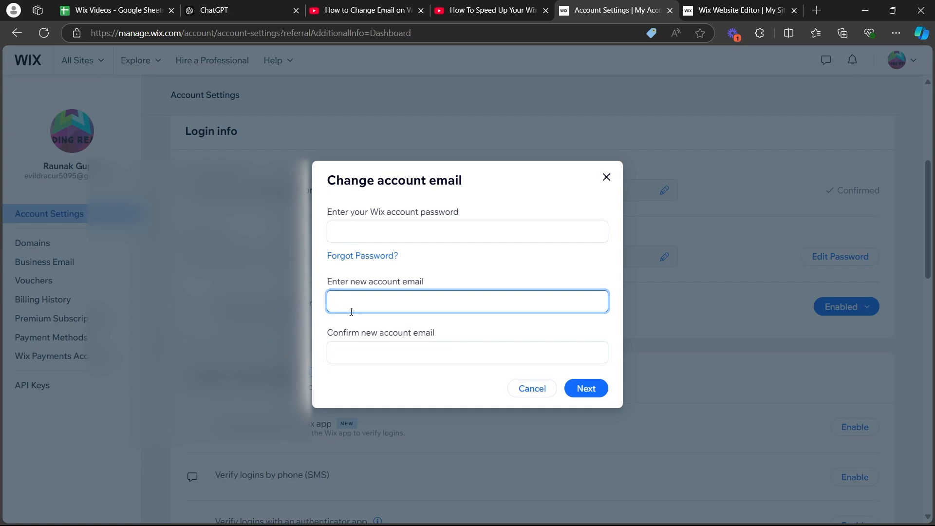
left_click(467, 352)
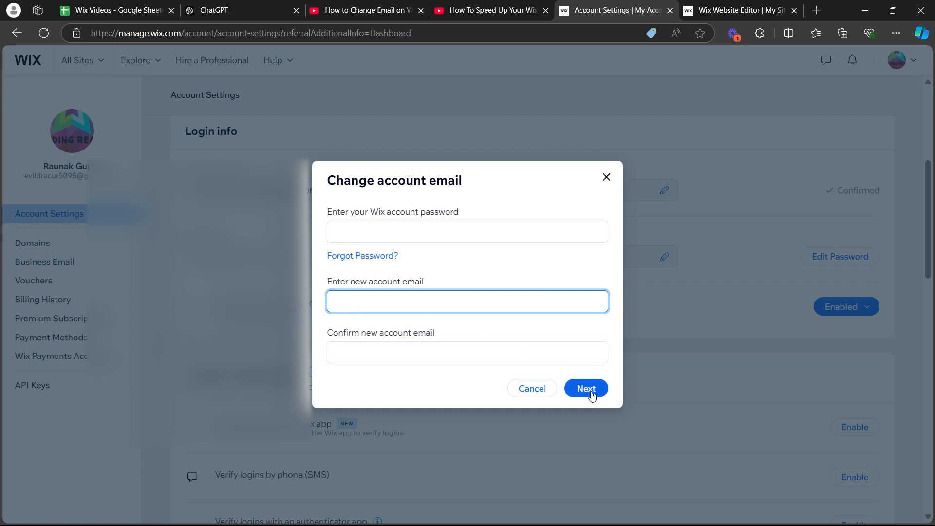
mouse_move(275, 470)
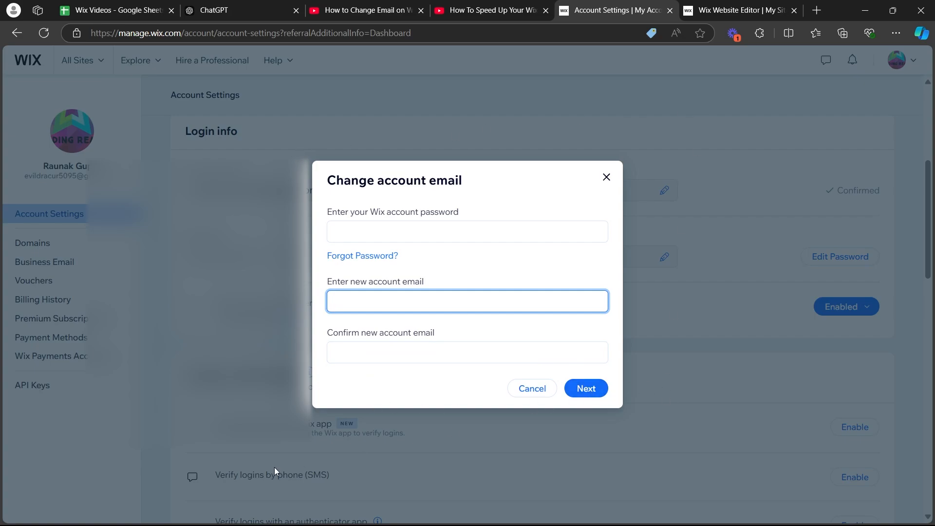
left_click(467, 301)
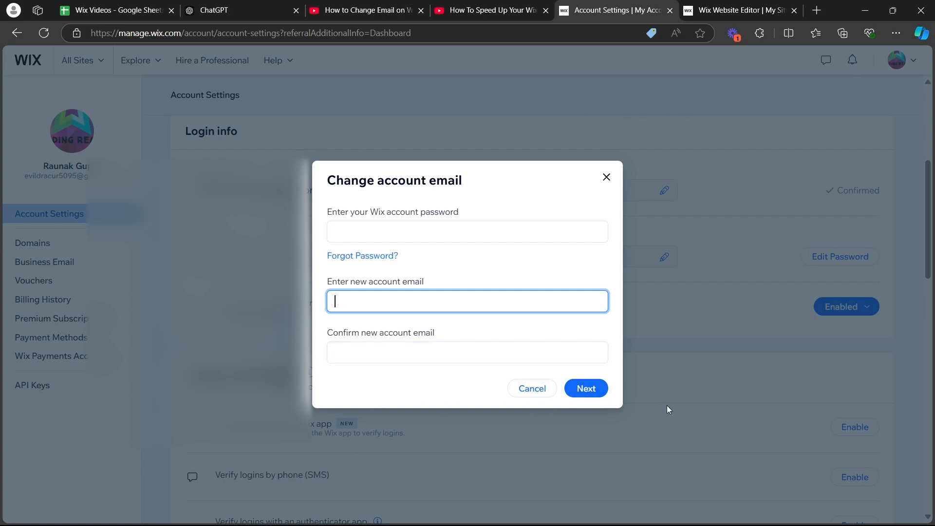
mouse_move(699, 111)
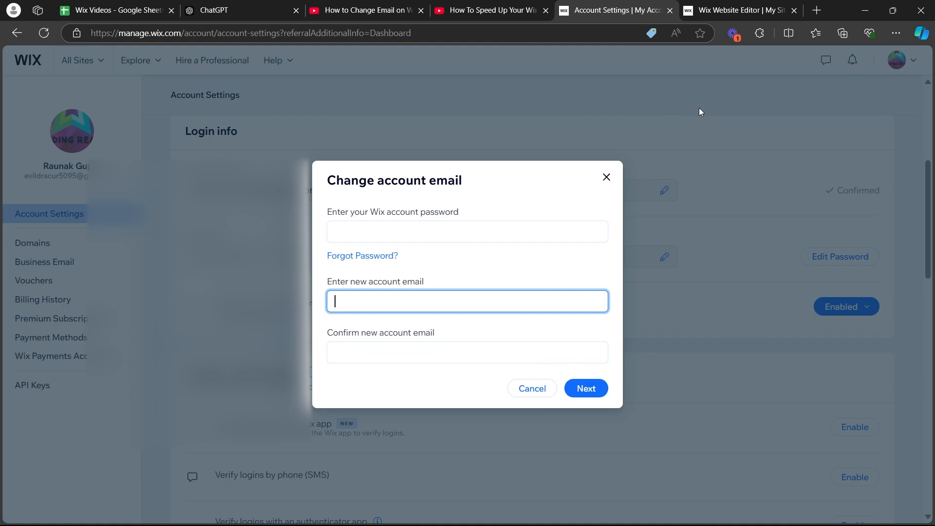
mouse_move(453, 135)
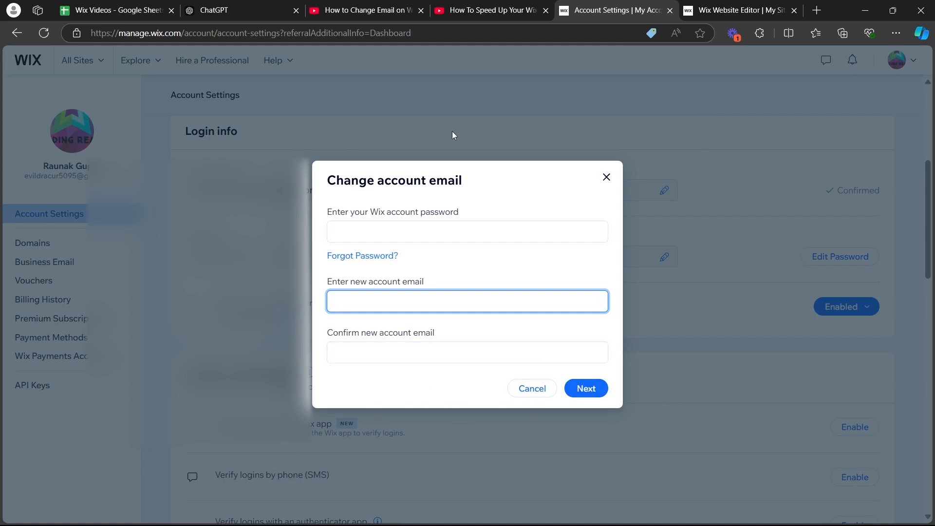
mouse_move(339, 212)
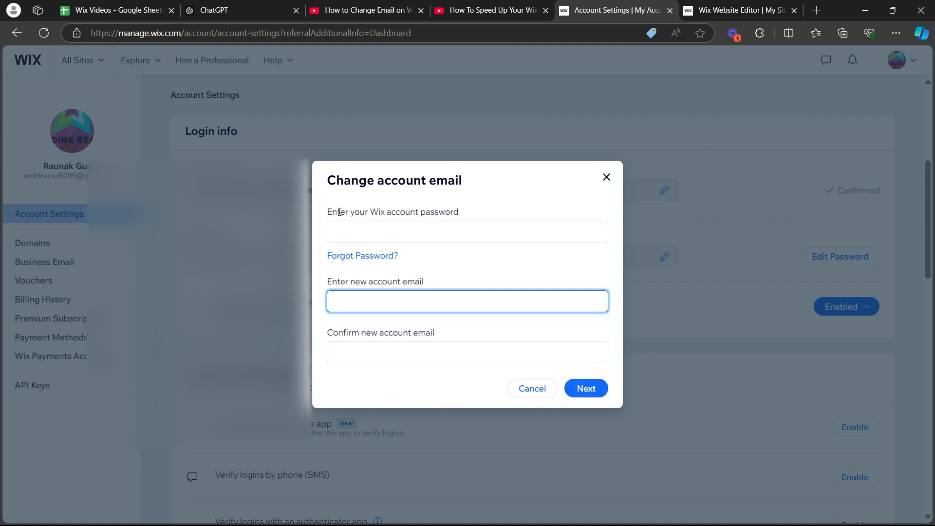
left_click(467, 302)
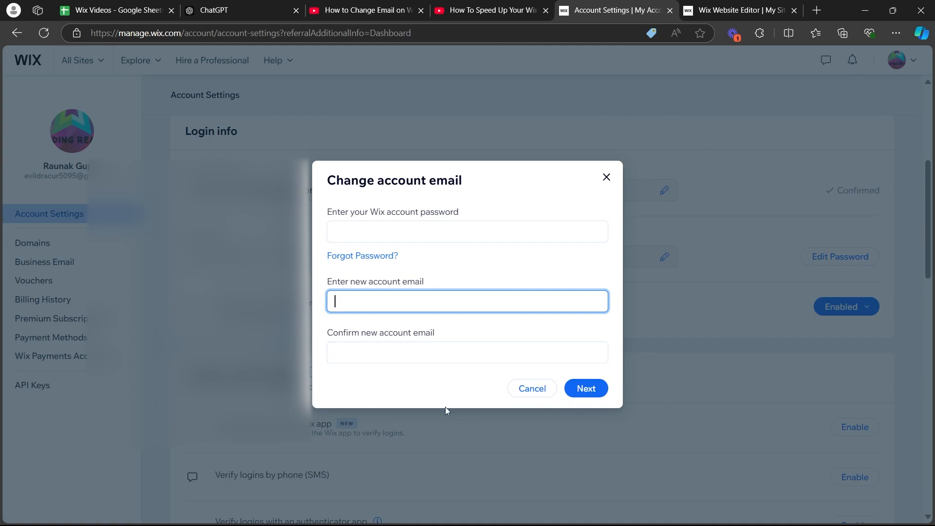